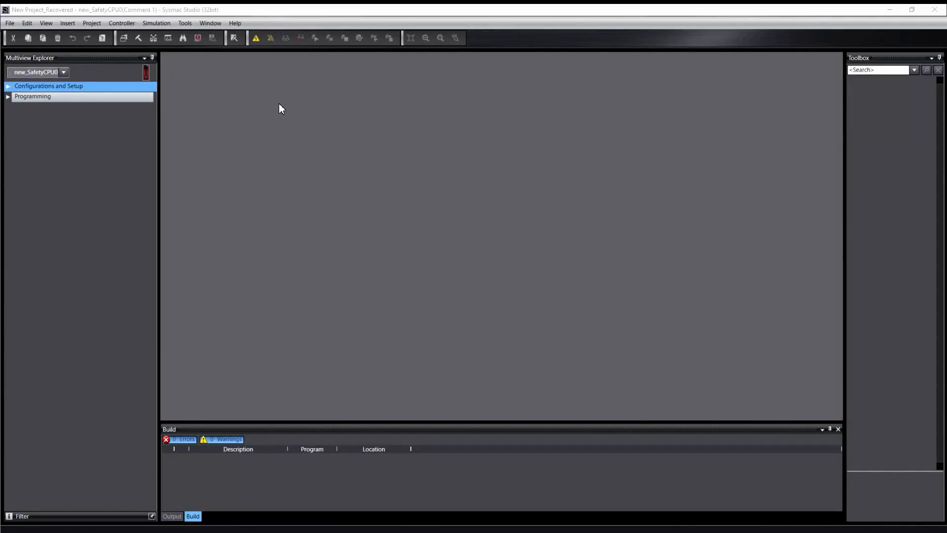
{"action": "mouse_move", "coordinate": [189, 93]}
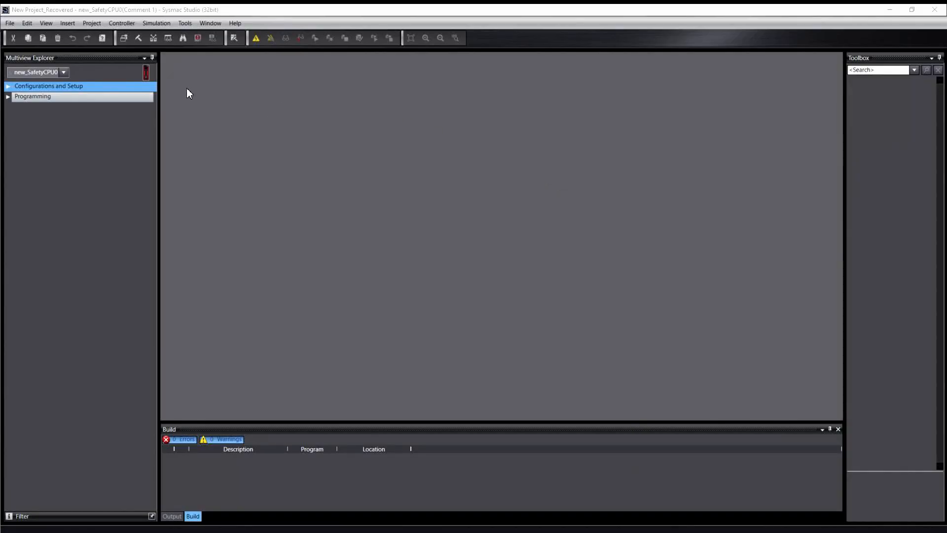
{"action": "mouse_move", "coordinate": [184, 98]}
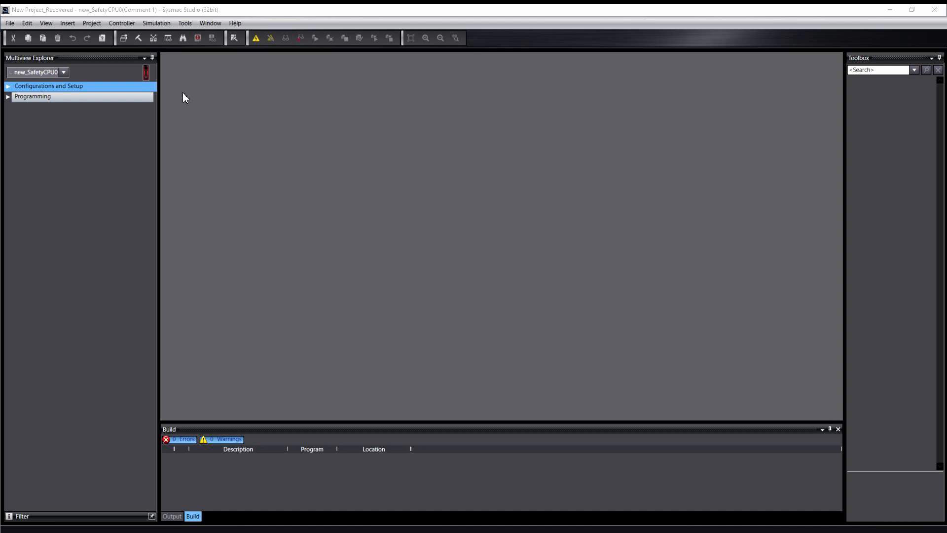
{"action": "mouse_move", "coordinate": [149, 87]}
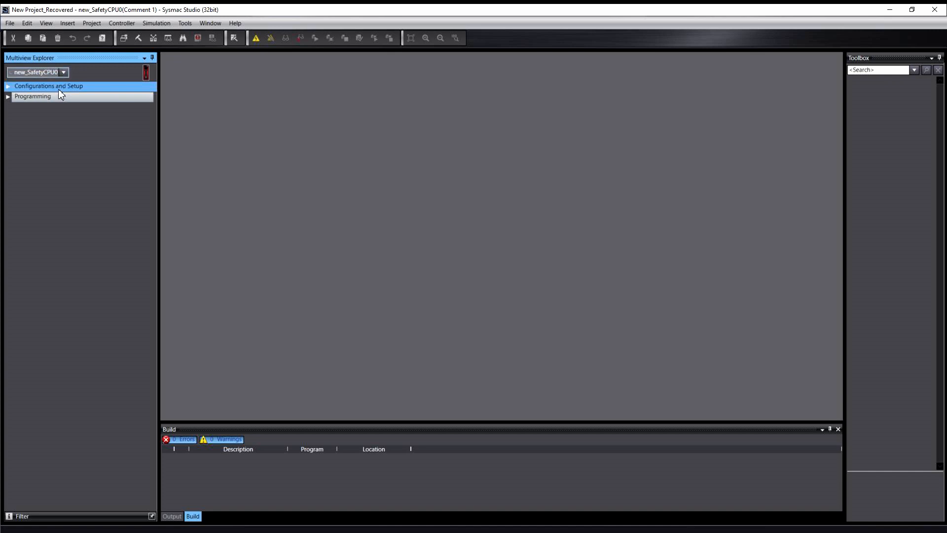
Step: Open the originator Connection Settings editor under Configurations and Setup > Communications
{"action": "left_click", "coordinate": [9, 86]}
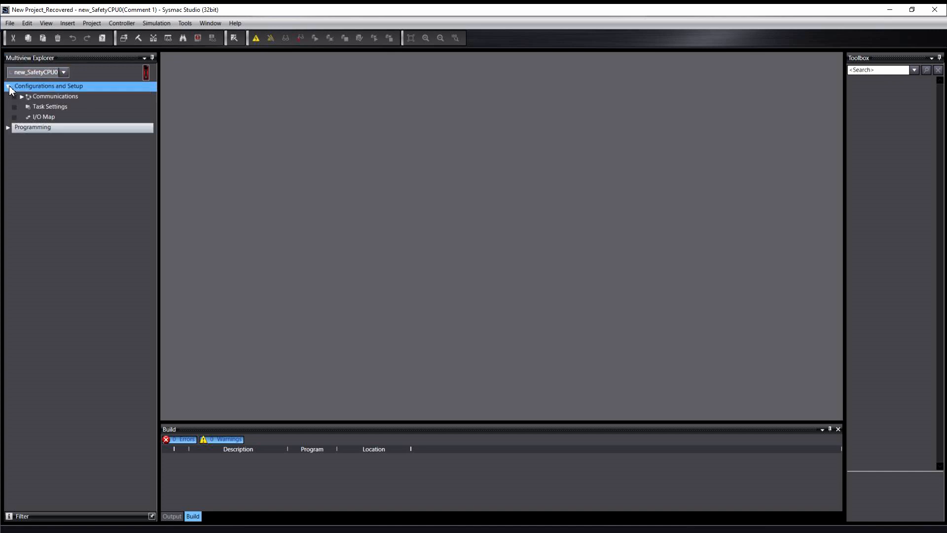
{"action": "left_click", "coordinate": [22, 96]}
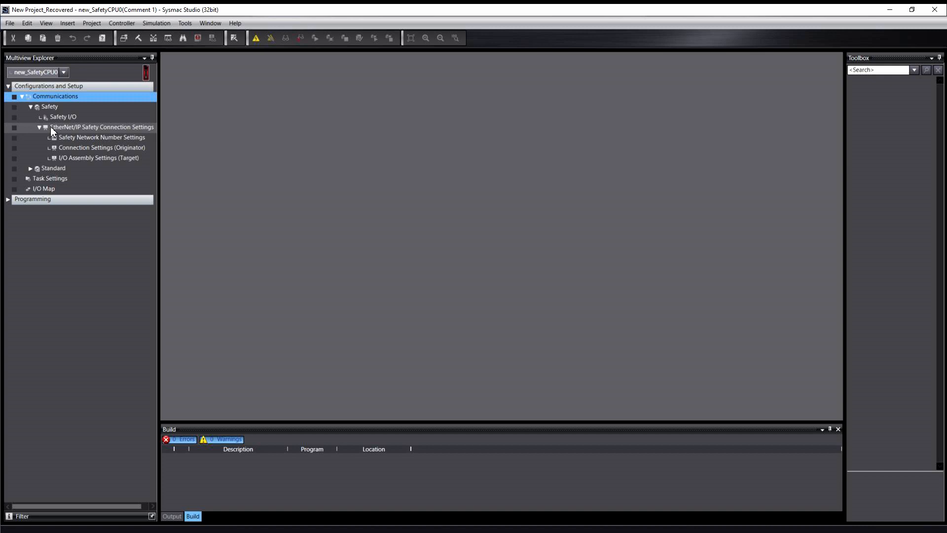
{"action": "mouse_move", "coordinate": [77, 147]}
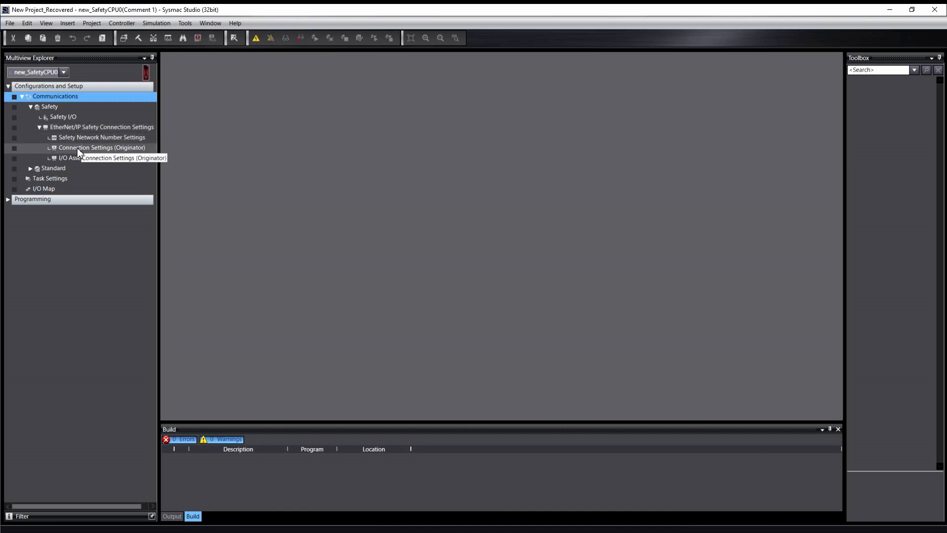
{"action": "double_click", "coordinate": [101, 147]}
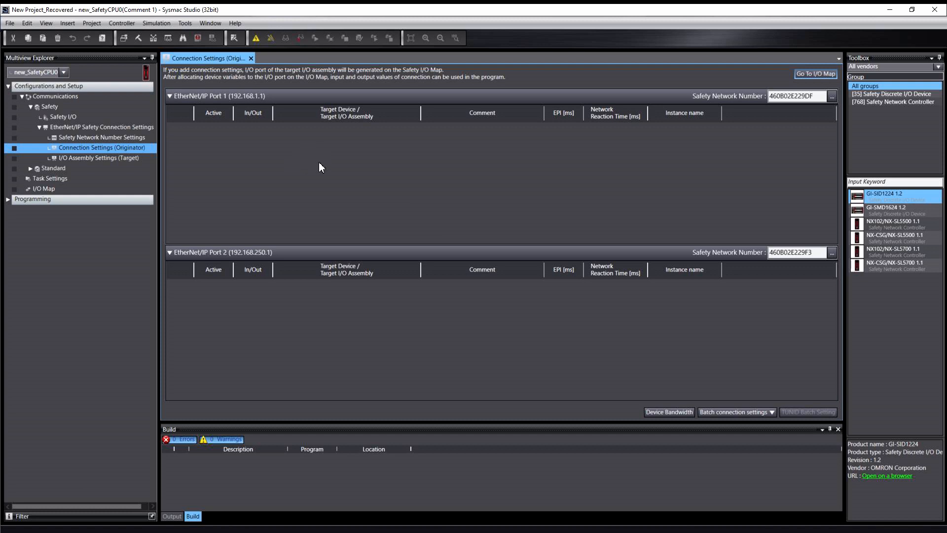
{"action": "mouse_move", "coordinate": [334, 190]}
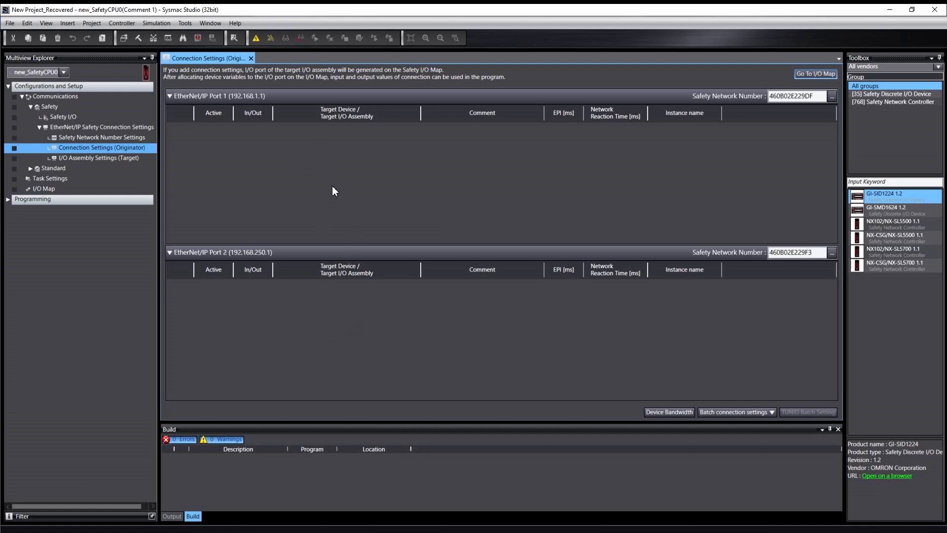
Step: From the connection table menu, open the EDS Library for CIP Safety and start a new EDS file
{"action": "right_click", "coordinate": [334, 190]}
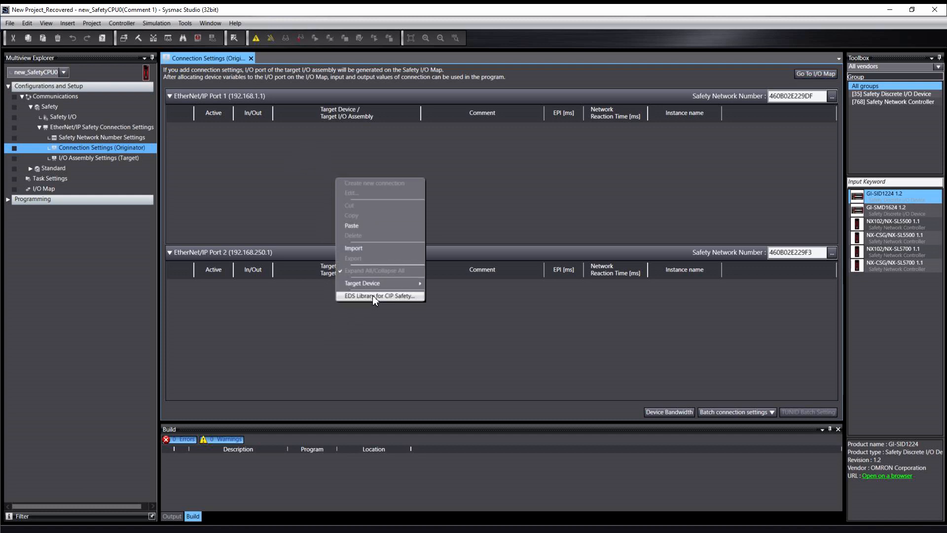
{"action": "left_click", "coordinate": [378, 295]}
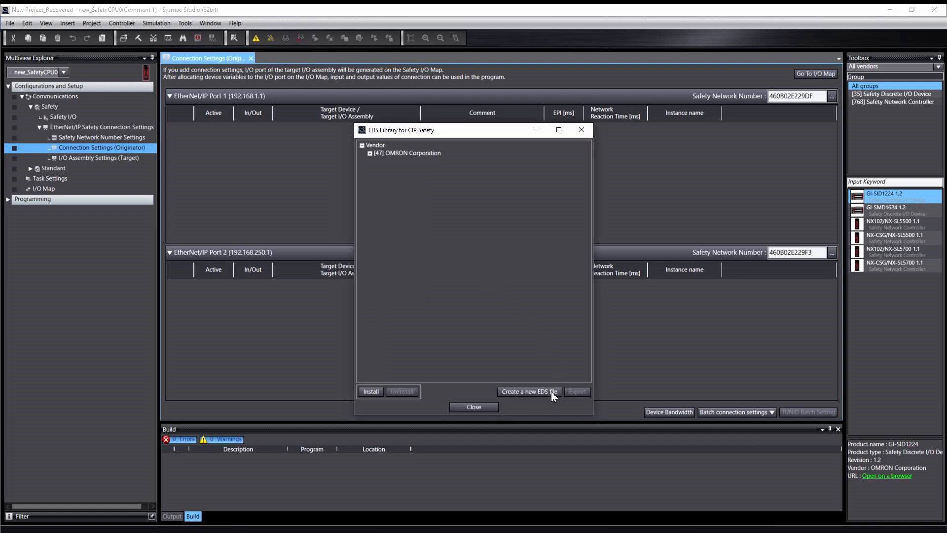
{"action": "left_click", "coordinate": [528, 392]}
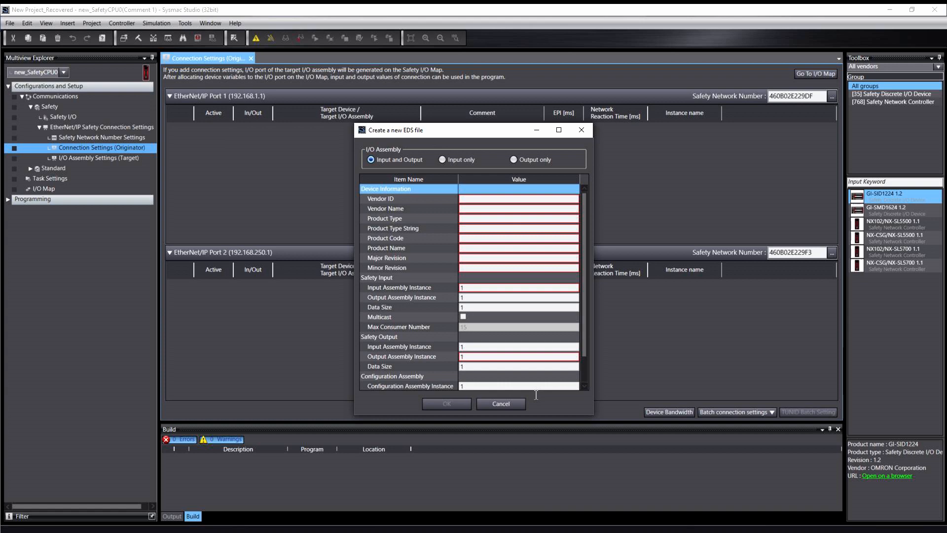
{"action": "mouse_move", "coordinate": [426, 212]}
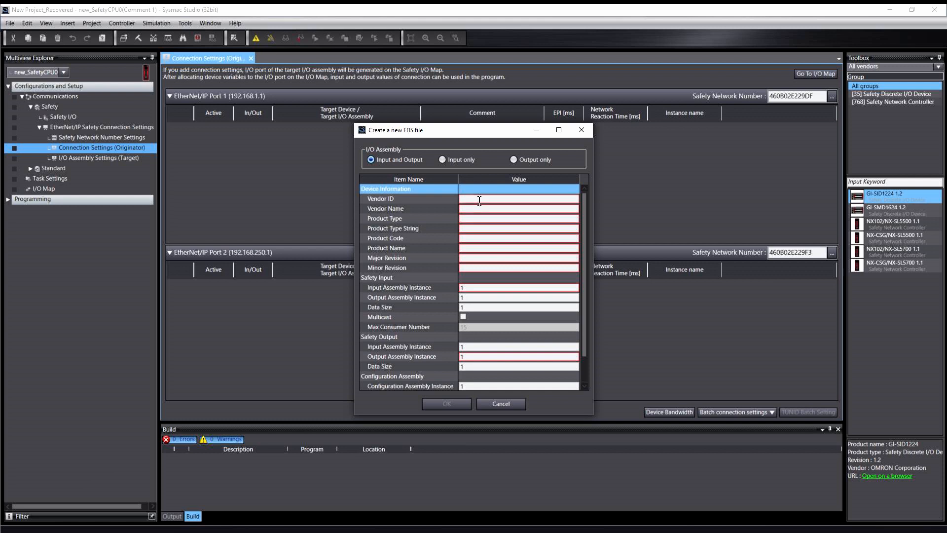
Step: Enter vendor ID 8, XYZ Company, Safety Discrete I/O Device, XYZ Product, code 1570, revision 1.1
{"action": "left_click", "coordinate": [518, 198]}
{"action": "type", "text": "8"}
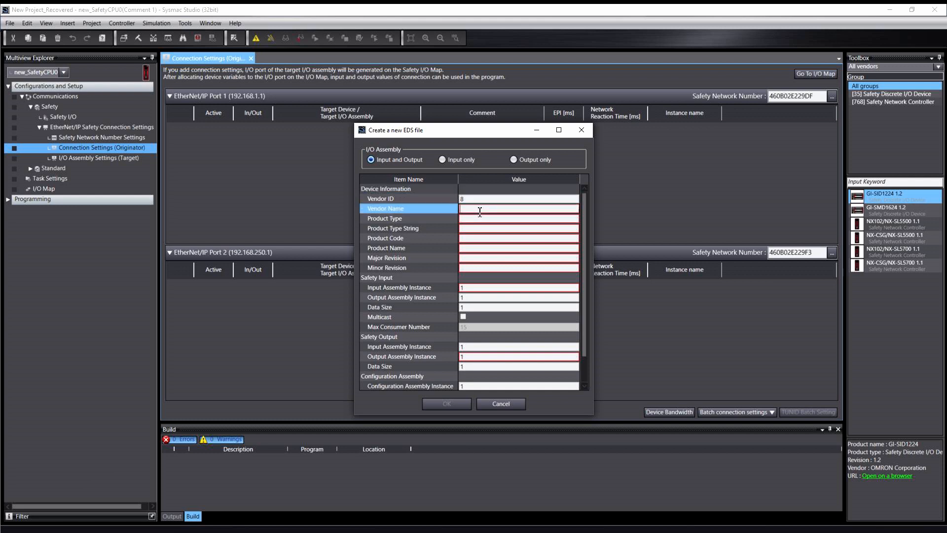
{"action": "type", "text": "XYZ Company"}
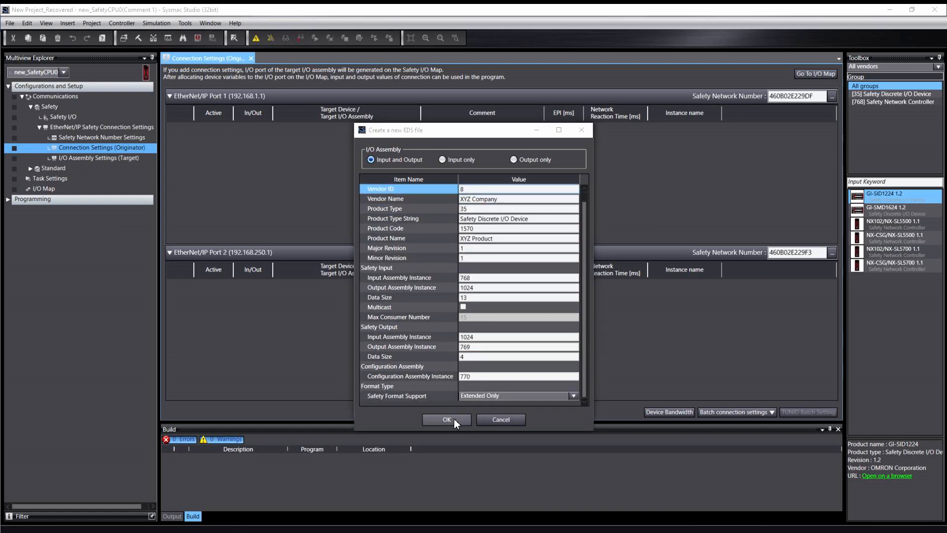
Step: Confirm the details, review the generated EDS content, and create and install the file
{"action": "left_click", "coordinate": [446, 419]}
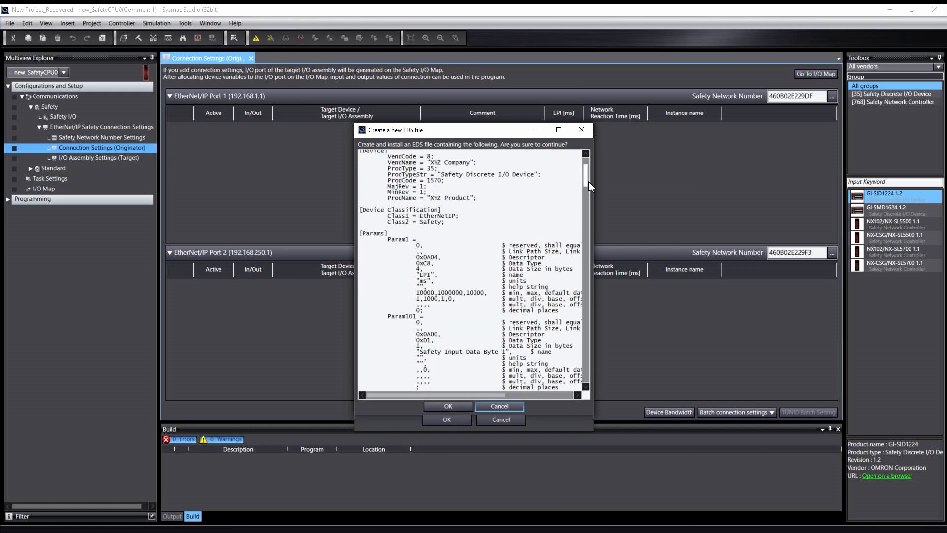
{"action": "scroll", "scroll_direction": "down", "scroll_amount": 3}
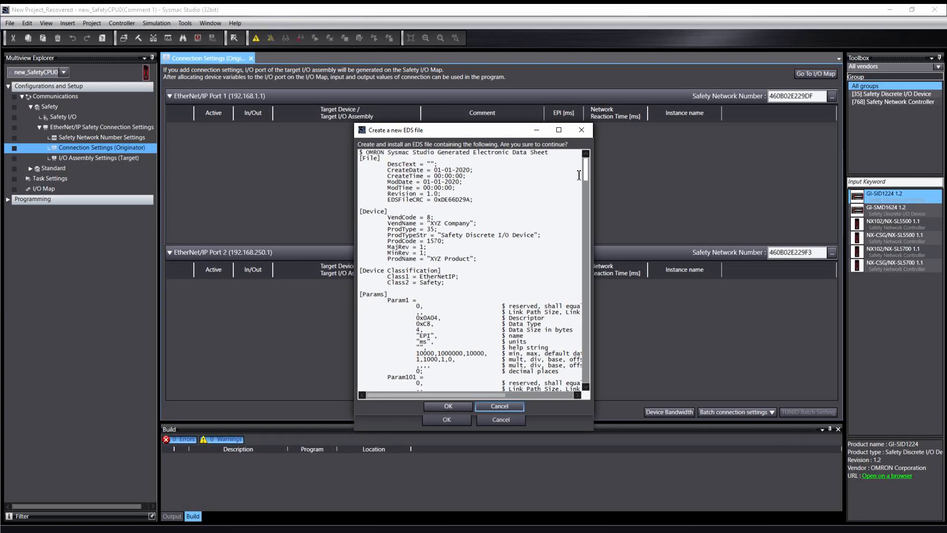
{"action": "left_click", "coordinate": [446, 405]}
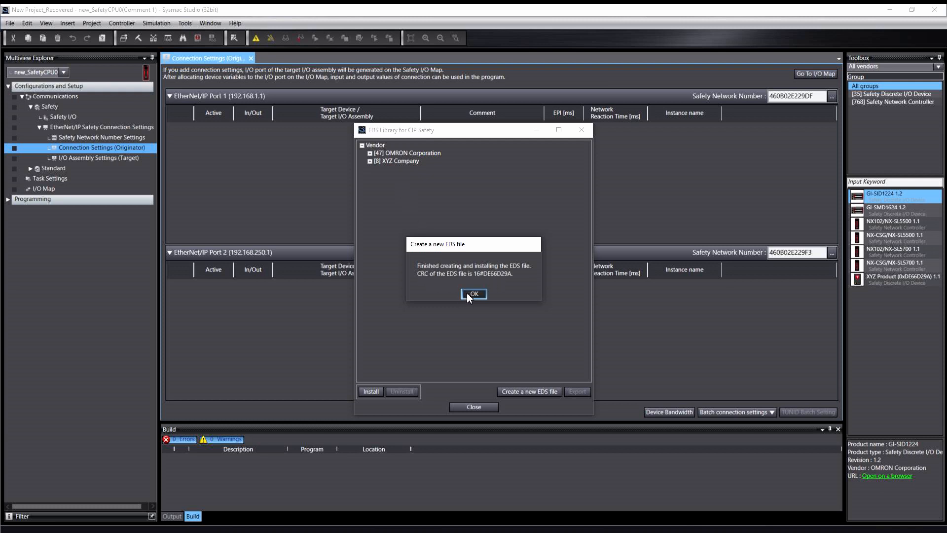
Step: Dismiss the completion message and expand [8] XYZ Company and [35] Safety Discrete I/O Device
{"action": "left_click", "coordinate": [474, 293]}
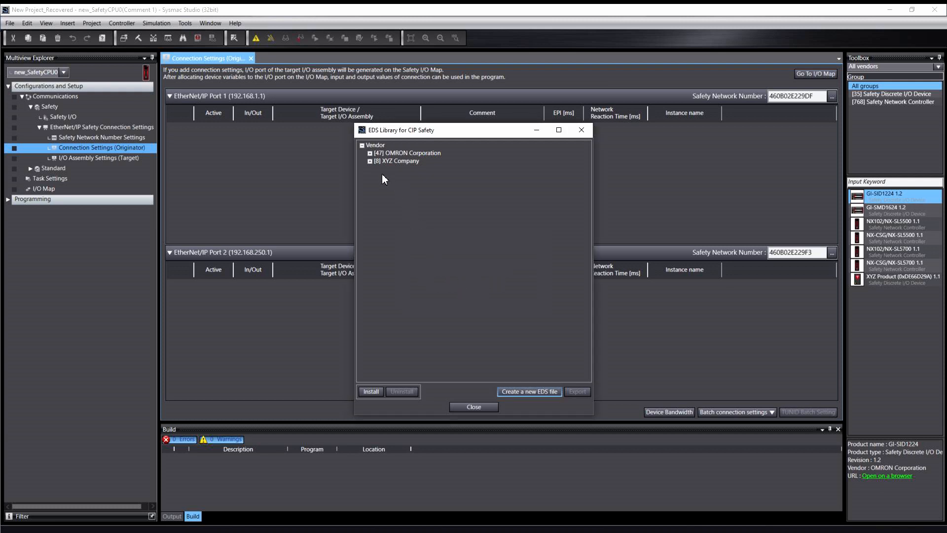
{"action": "left_click", "coordinate": [370, 160]}
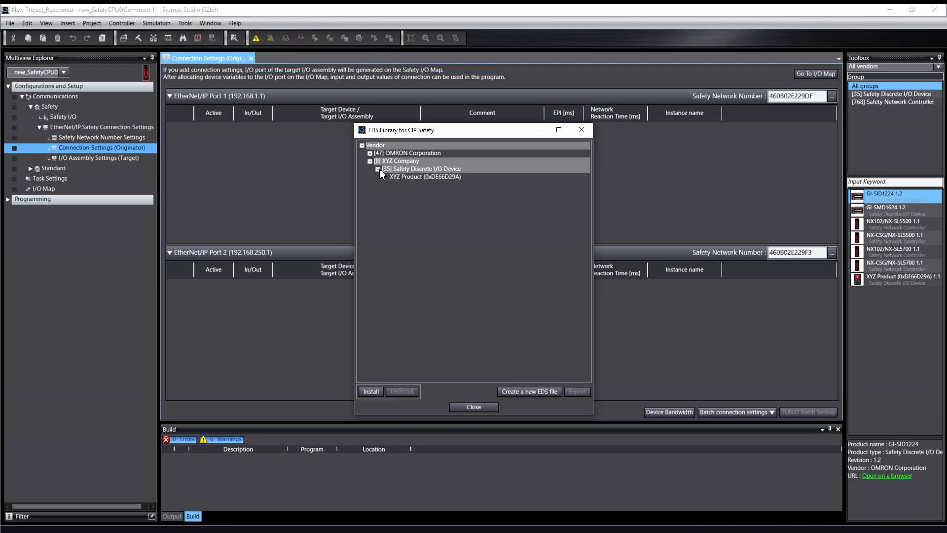
{"action": "left_click", "coordinate": [425, 177]}
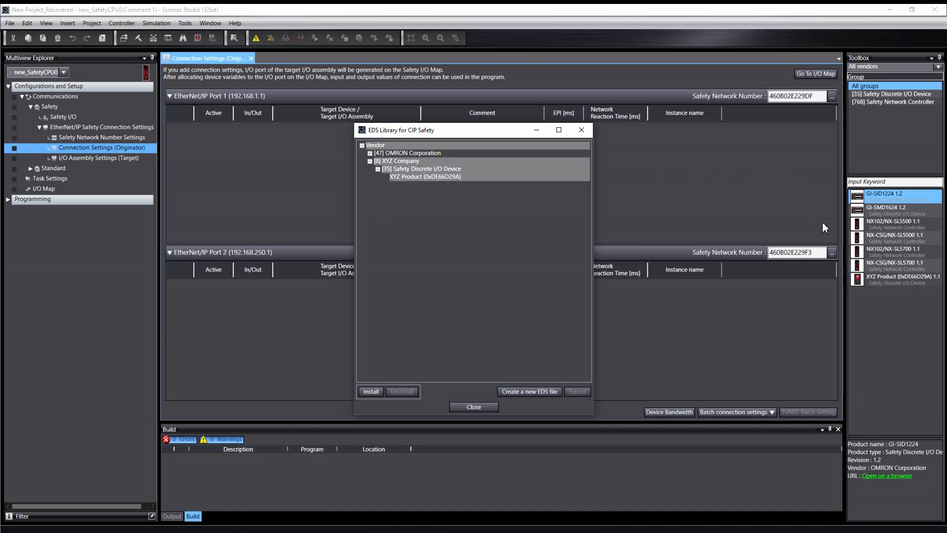
{"action": "mouse_move", "coordinate": [878, 284]}
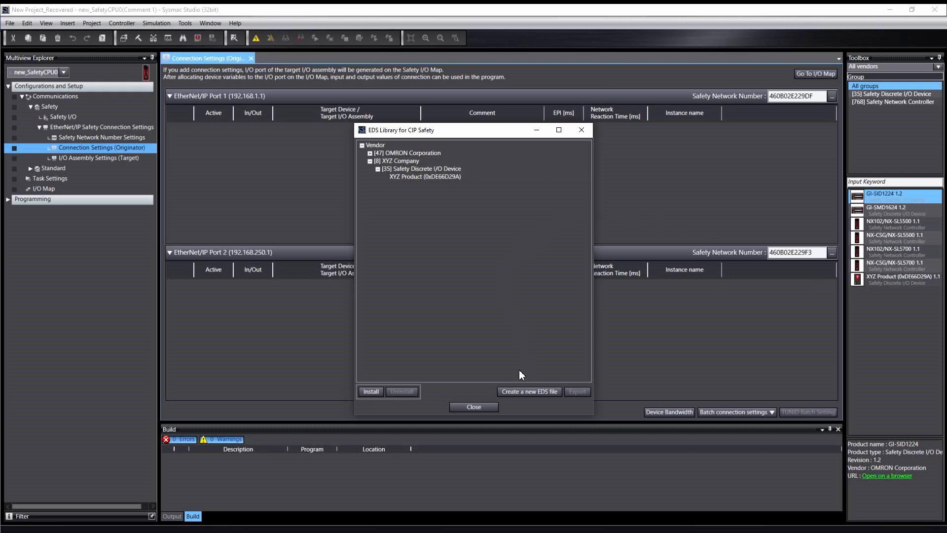
Step: Select XYZ Product, close the EDS Library, and pick XYZ Product revision 1.1 from the Toolbox
{"action": "left_click", "coordinate": [425, 176]}
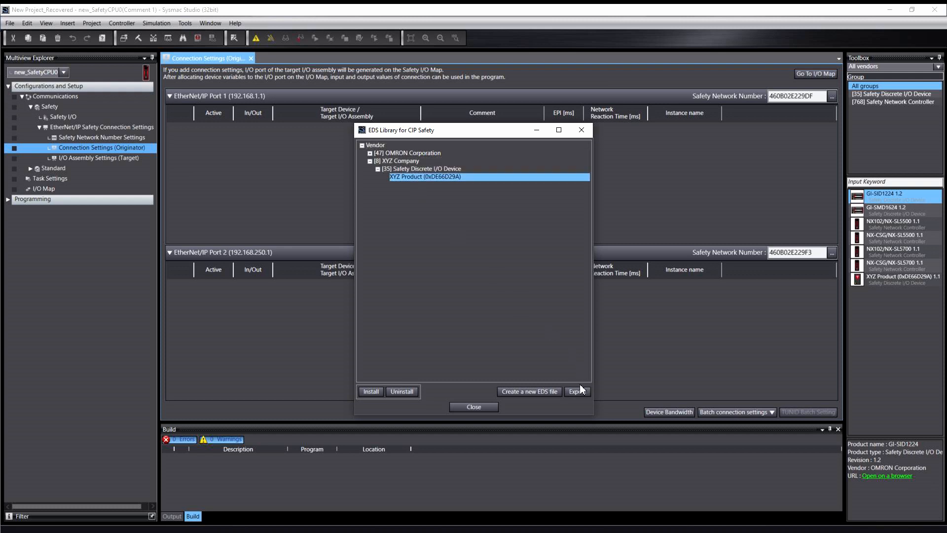
{"action": "mouse_move", "coordinate": [577, 392]}
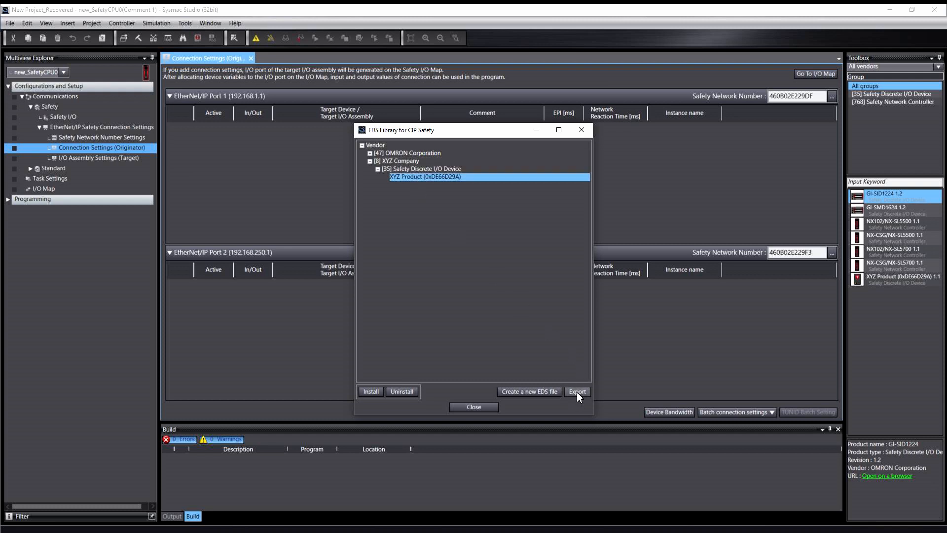
{"action": "left_click", "coordinate": [473, 407]}
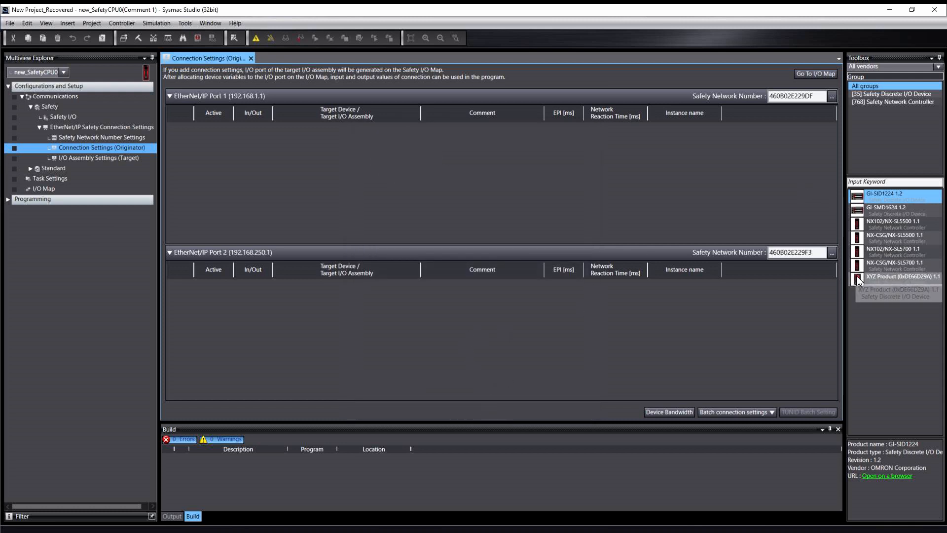
{"action": "left_click", "coordinate": [899, 276]}
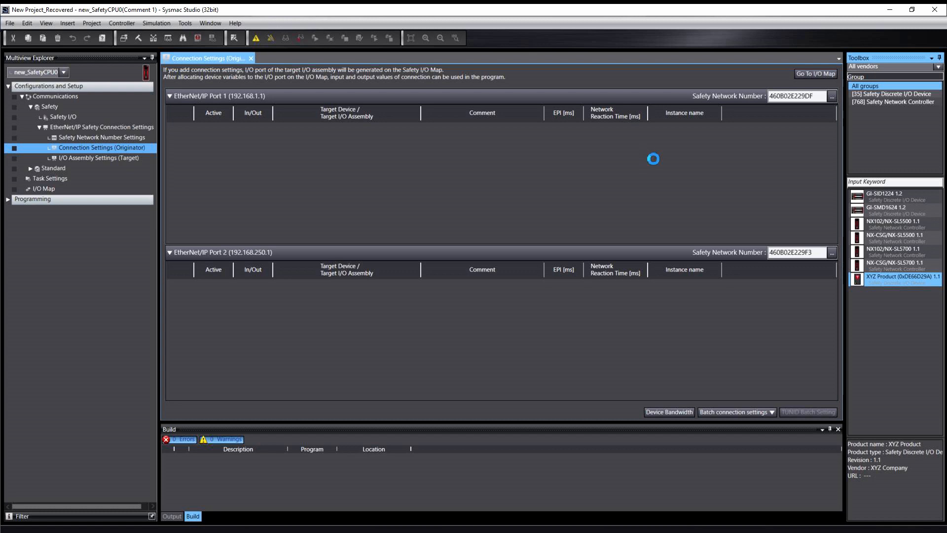